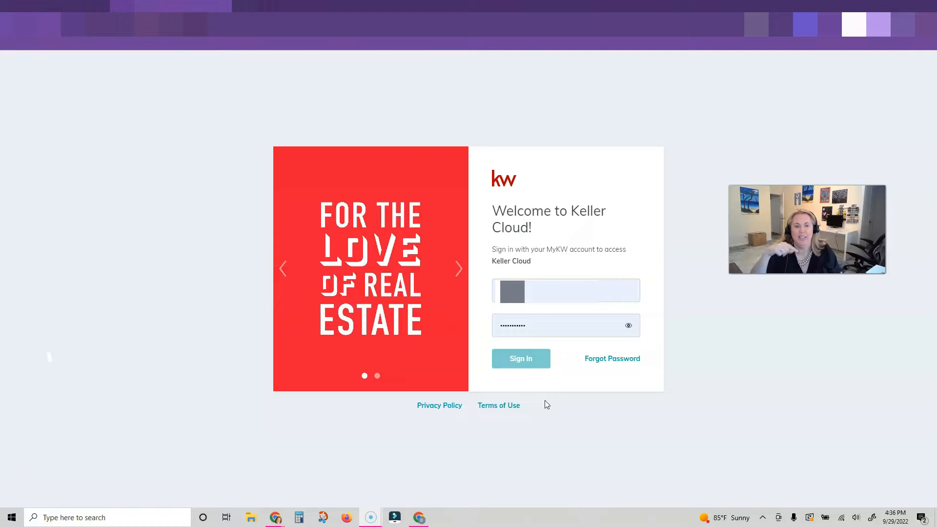
mouse_move(463, 405)
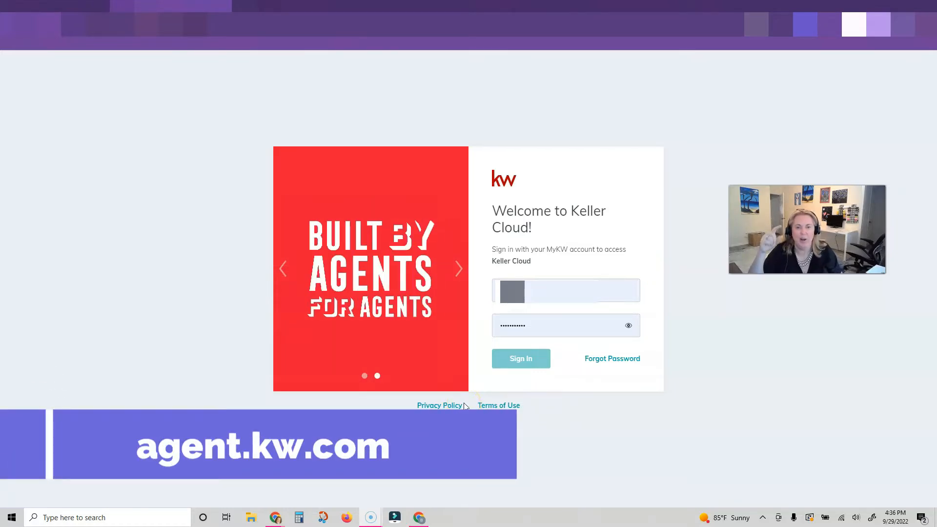
Step: Submit the MyKW credentials on the Keller Cloud login page at agent.kw.com
left_click(520, 358)
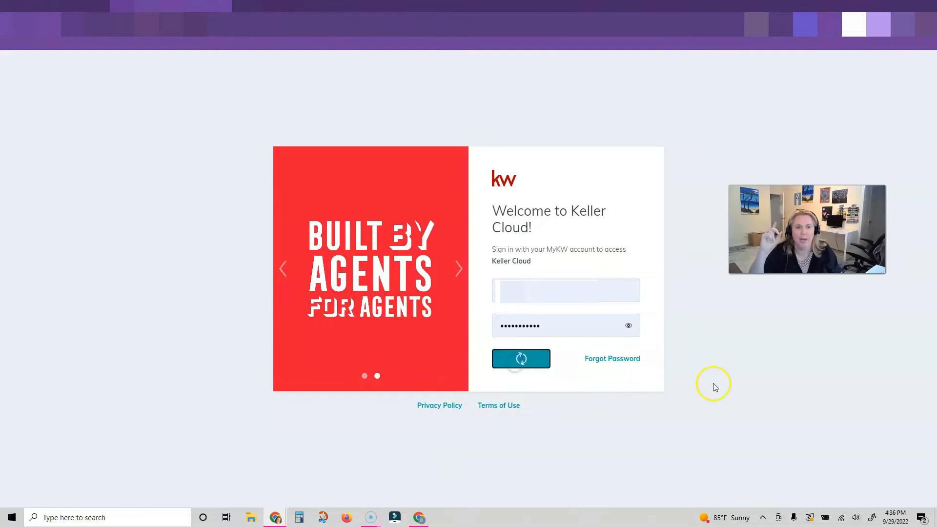
Step: Go to Settings from the profile menu to see the connected applications list
left_click(520, 359)
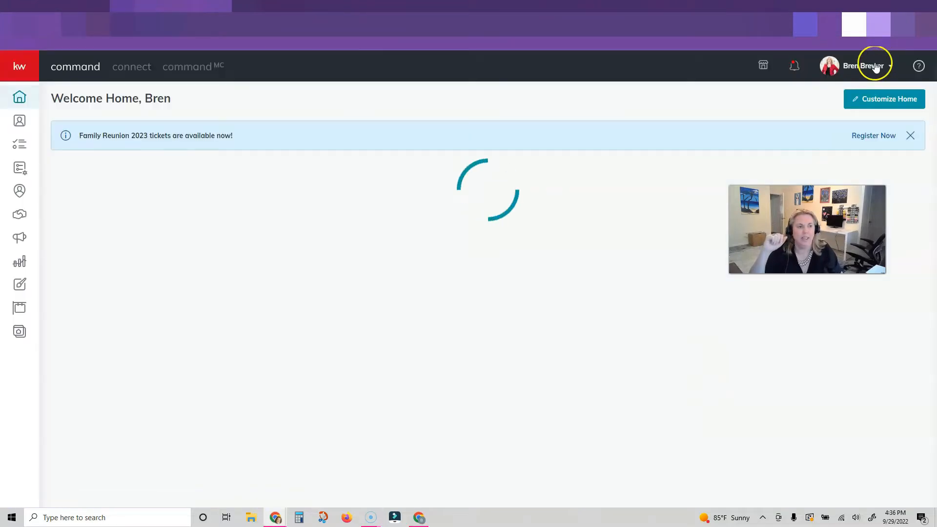
left_click(863, 66)
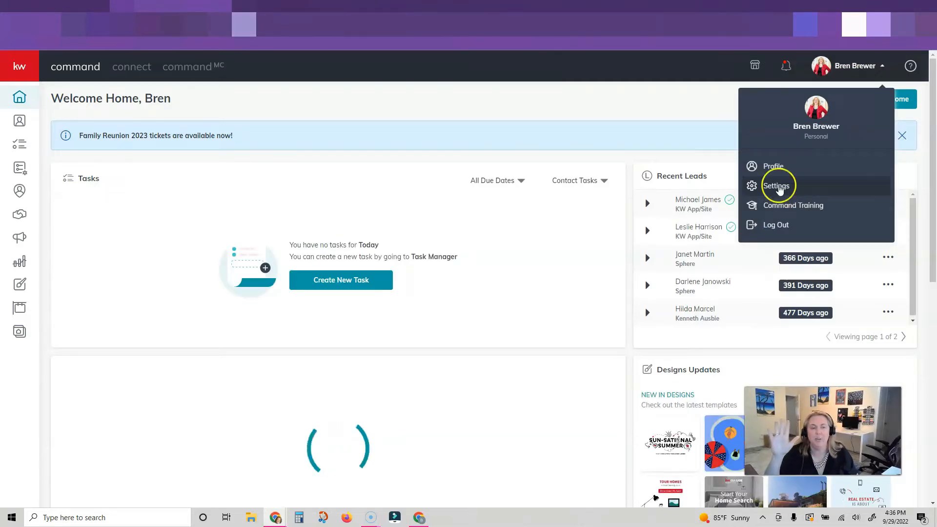
left_click(775, 186)
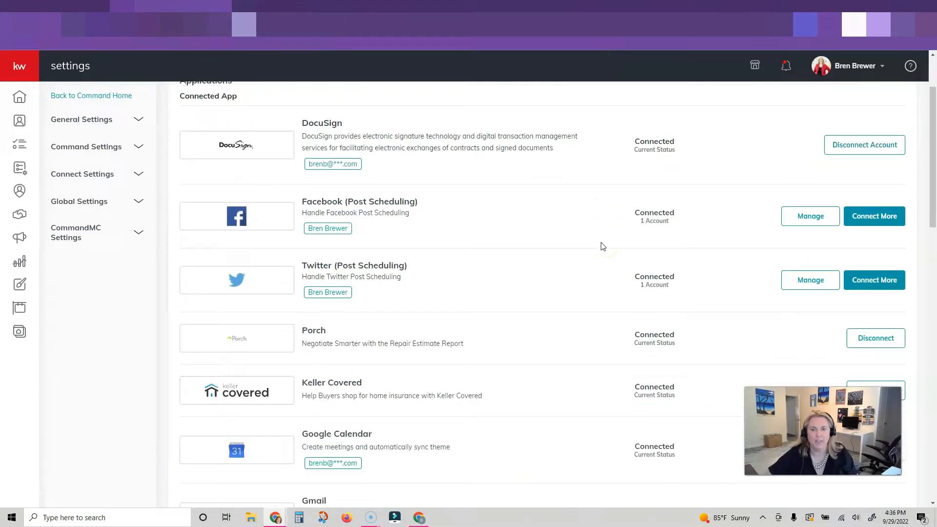
Step: Start Connect Account for Instagram (Post Scheduling) in the Social section
scroll("down", 3)
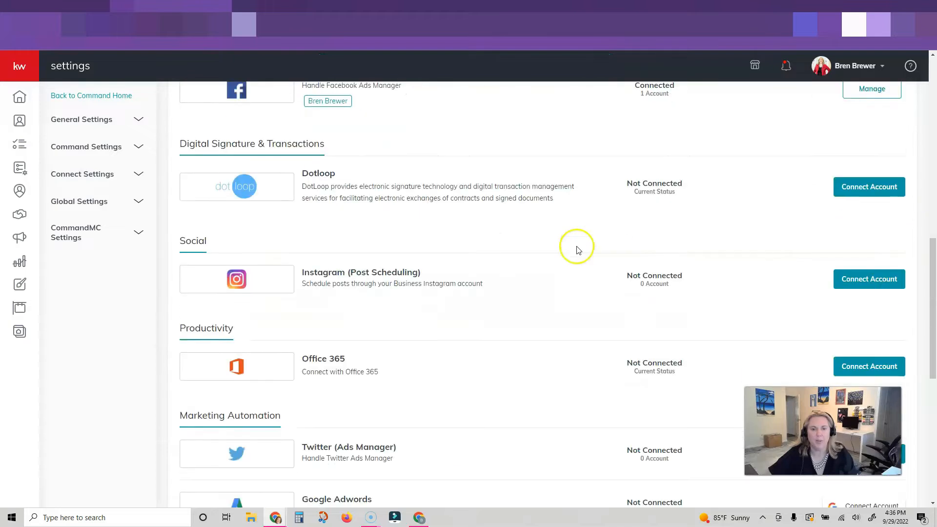
mouse_move(342, 284)
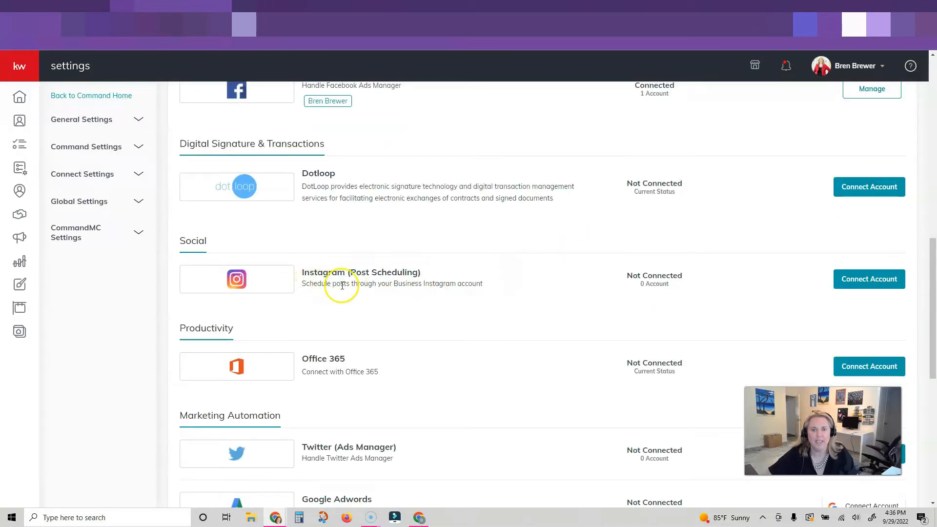
mouse_move(332, 293)
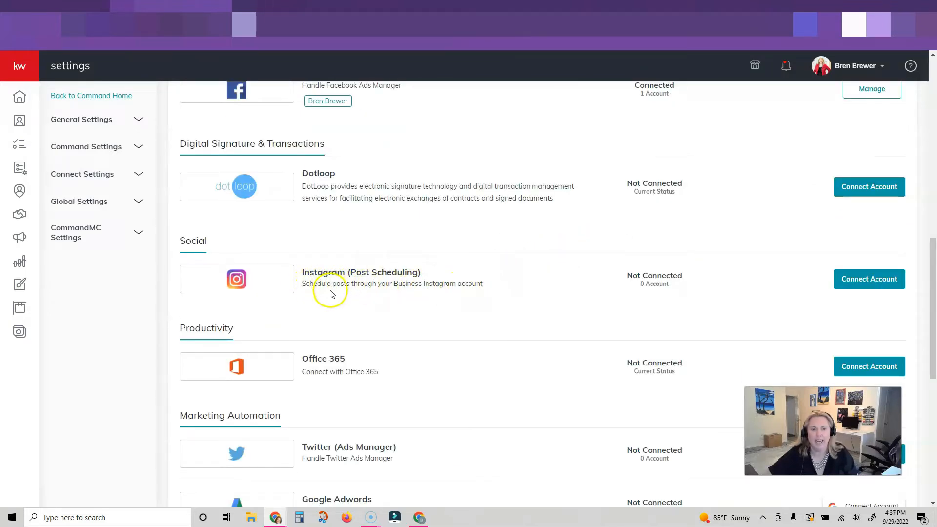
mouse_move(409, 297)
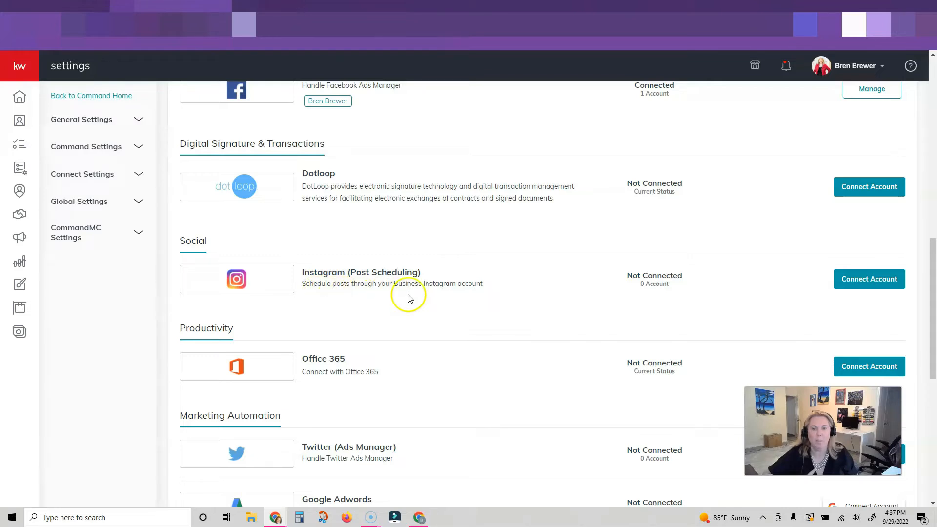
mouse_move(472, 304)
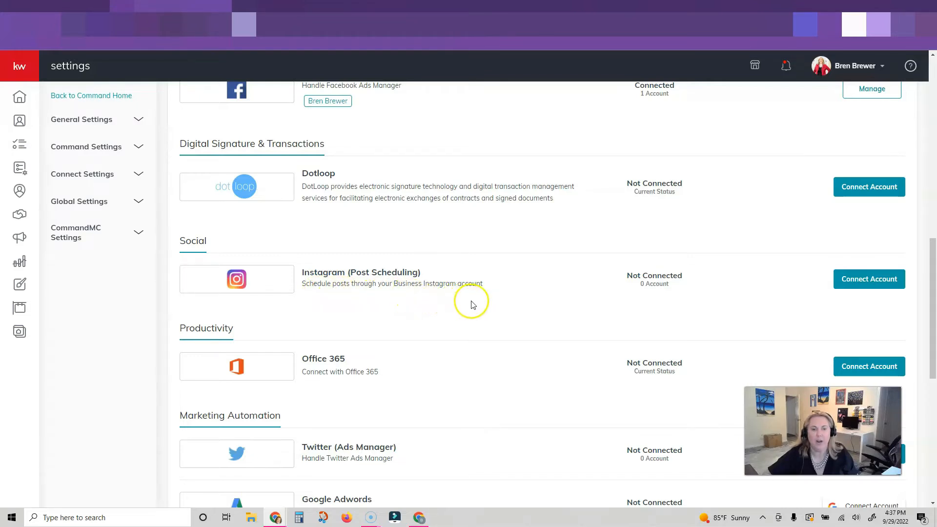
left_click(868, 278)
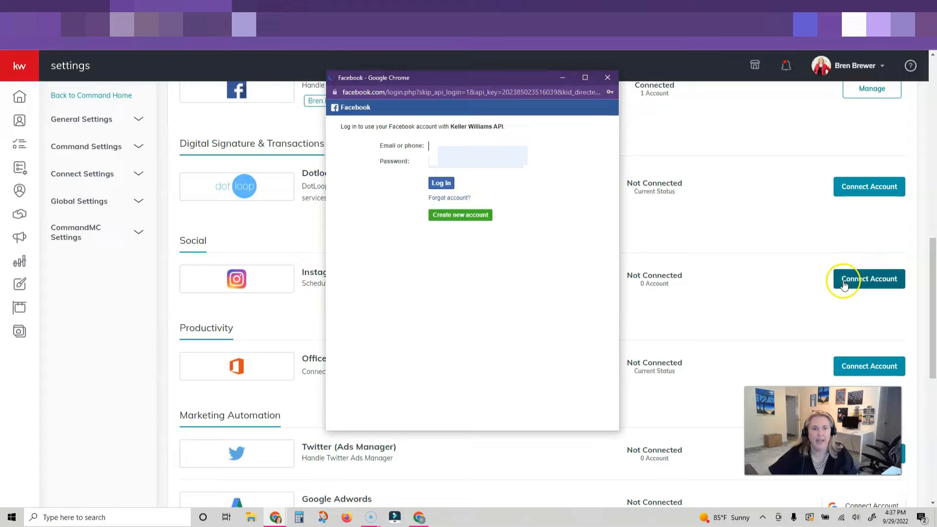
Step: Log in to Facebook, grant Instagram permissions and confirm connecting the Instagram account
left_click(441, 183)
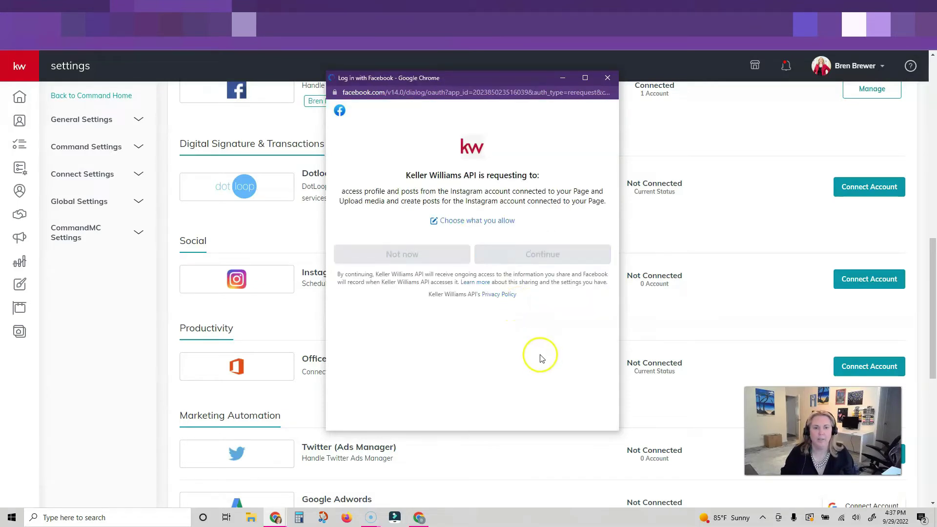
left_click(541, 254)
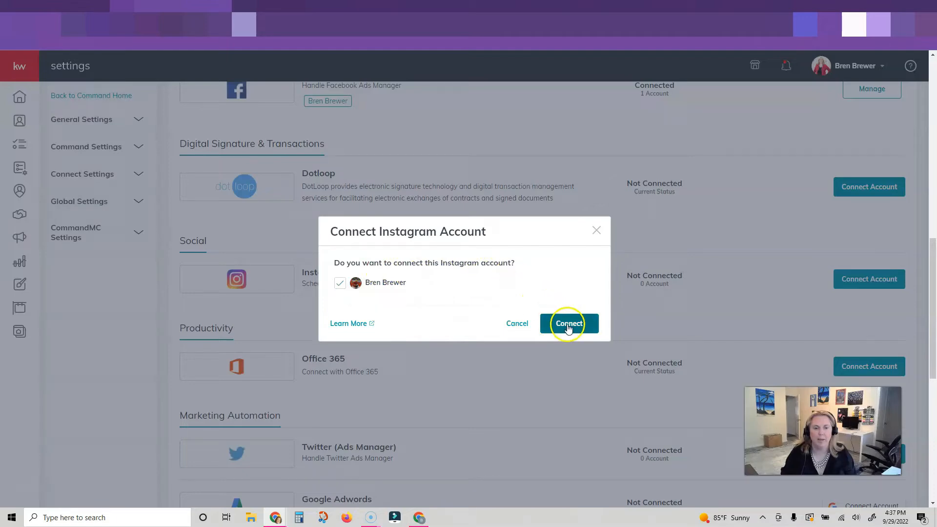
left_click(568, 323)
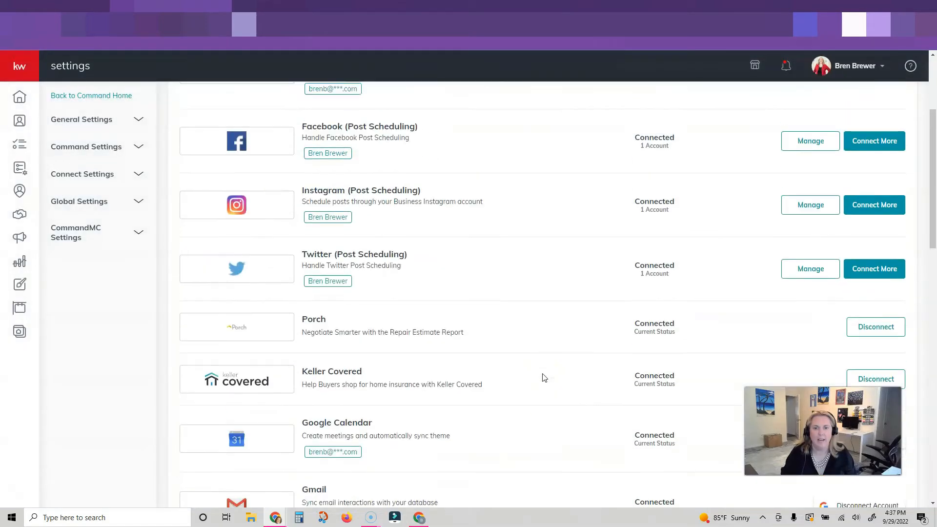
scroll("up", 3)
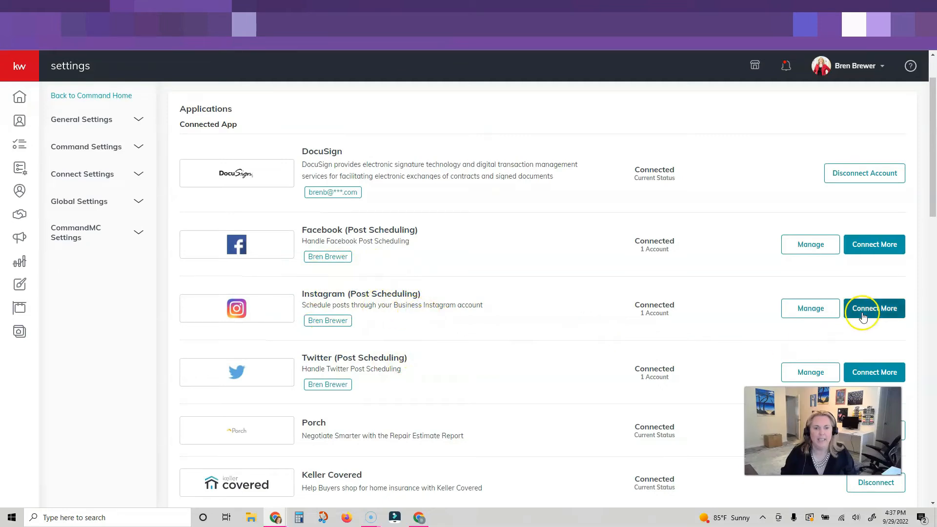
mouse_move(490, 325)
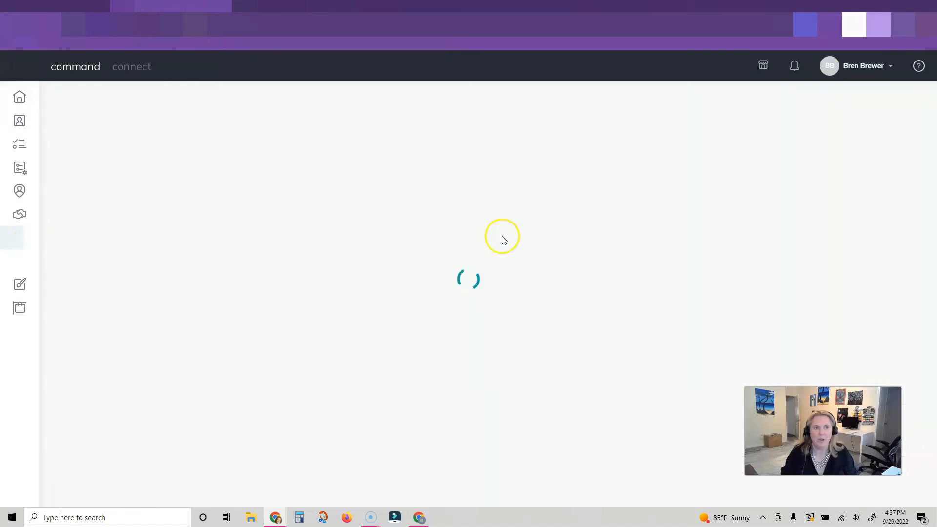
Step: Create a new social post from the Social Posts calendar in Campaigns
left_click(19, 237)
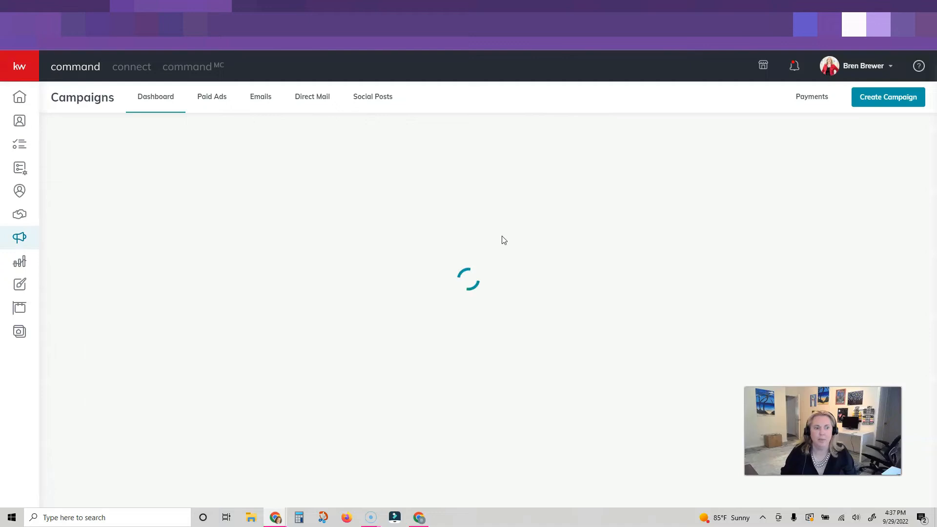
left_click(372, 96)
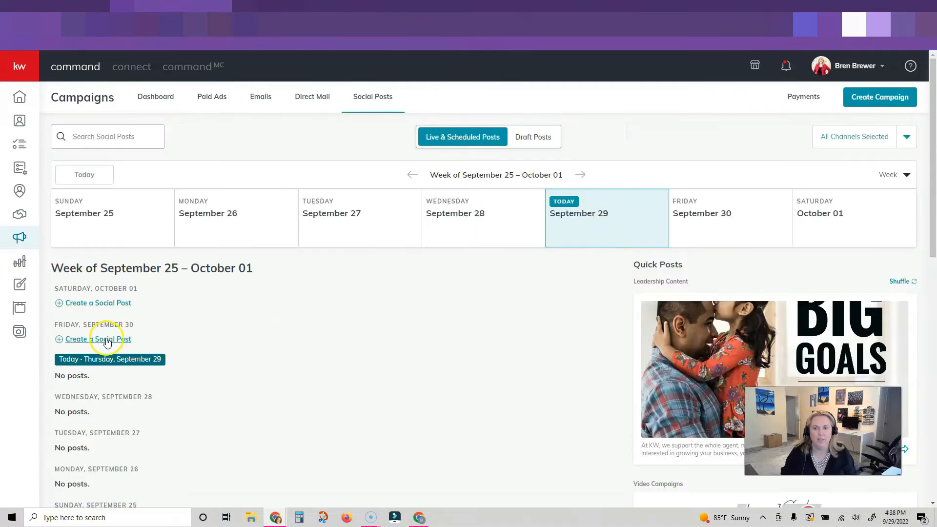
left_click(98, 338)
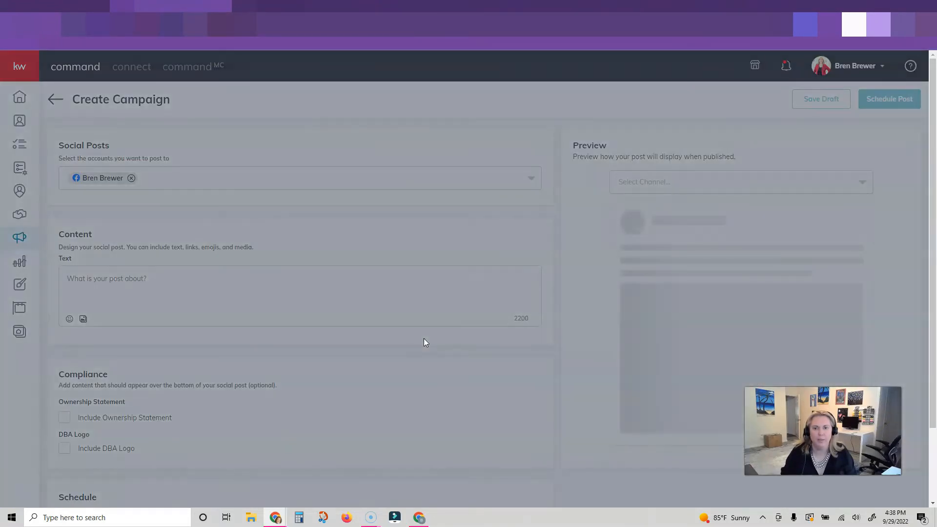
Step: Tick the Instagram and Twitter accounts alongside Facebook in the post's account list
left_click(528, 177)
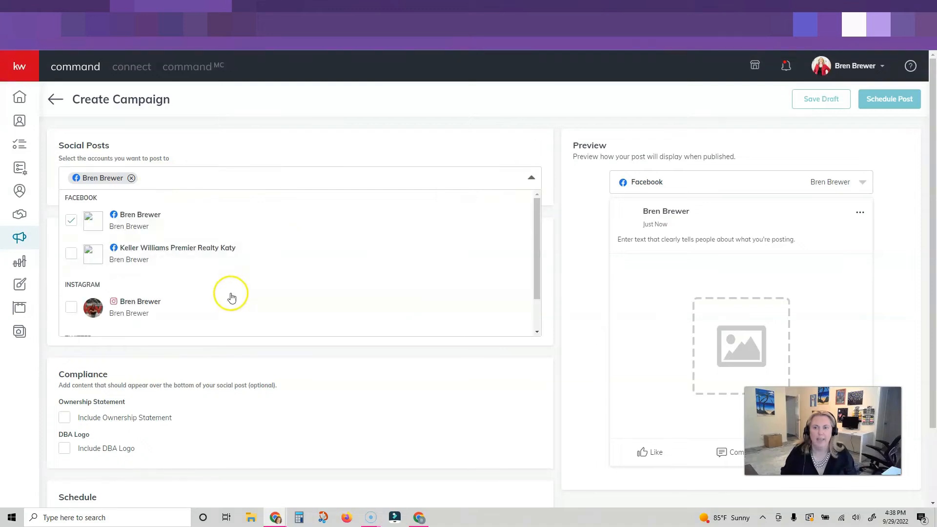
left_click(70, 306)
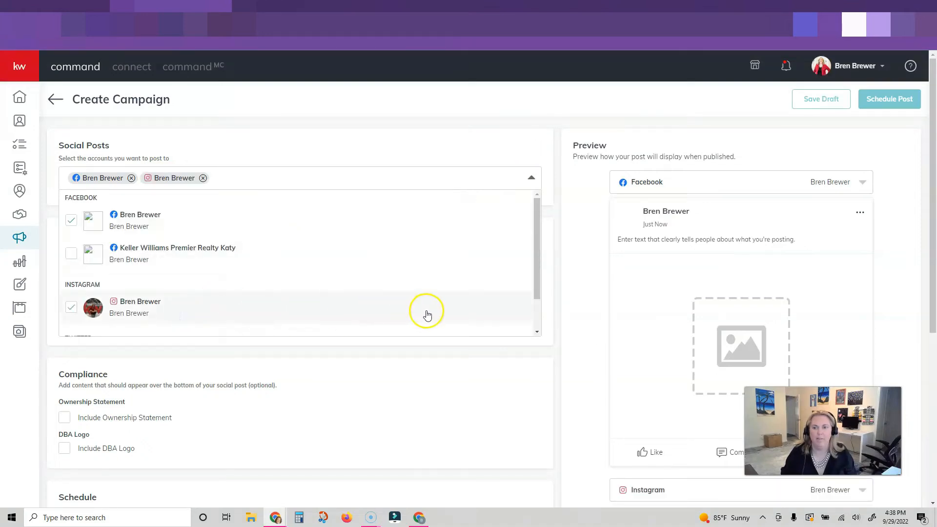
scroll("down", 3)
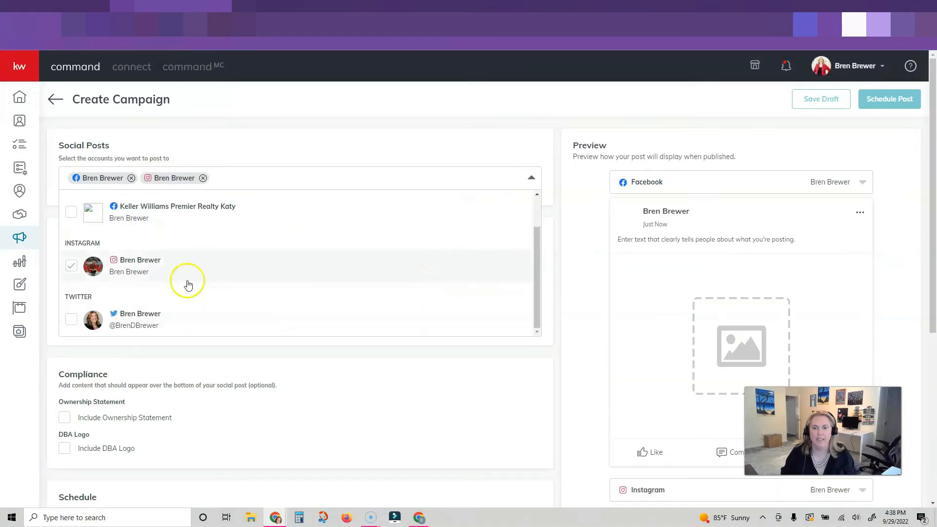
left_click(70, 319)
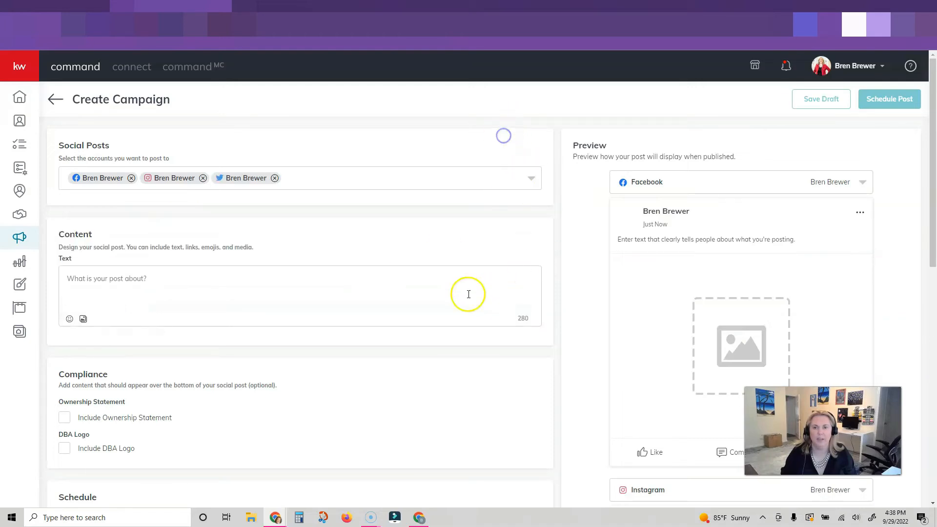
mouse_move(304, 215)
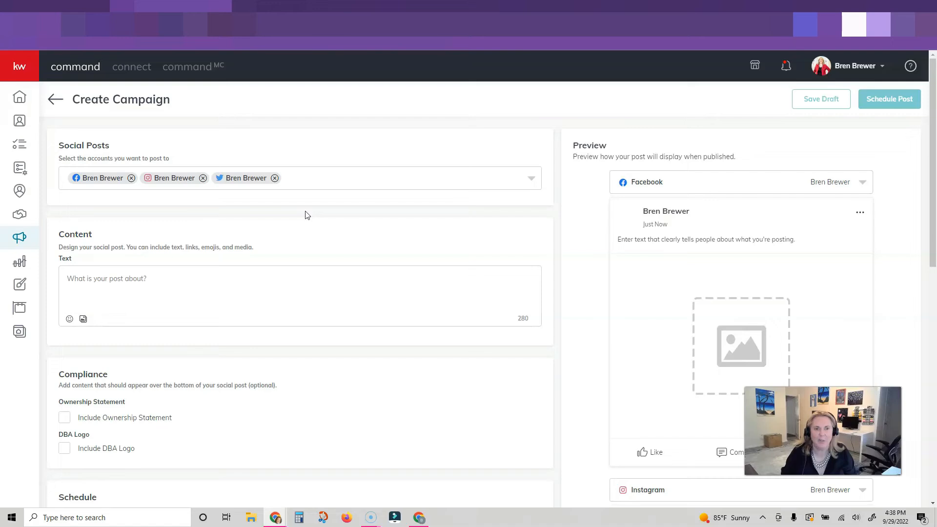
mouse_move(476, 262)
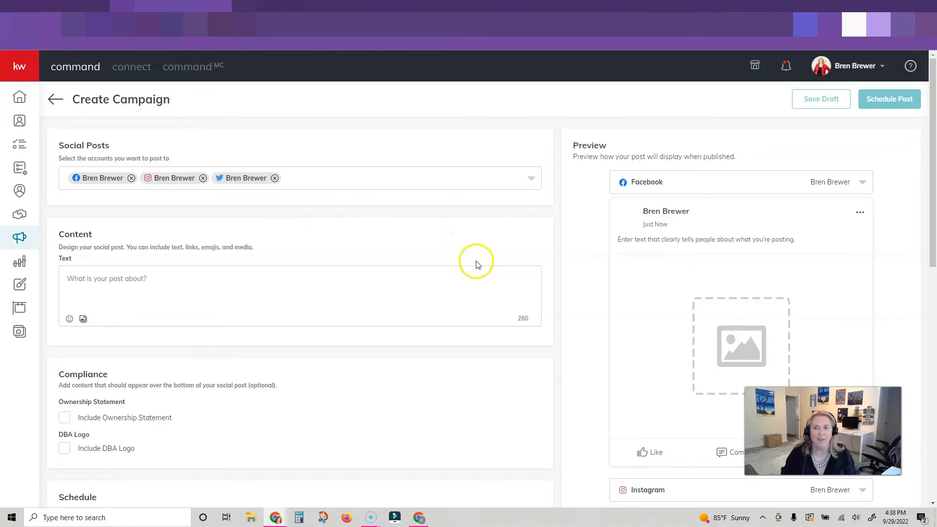
scroll("down", 3)
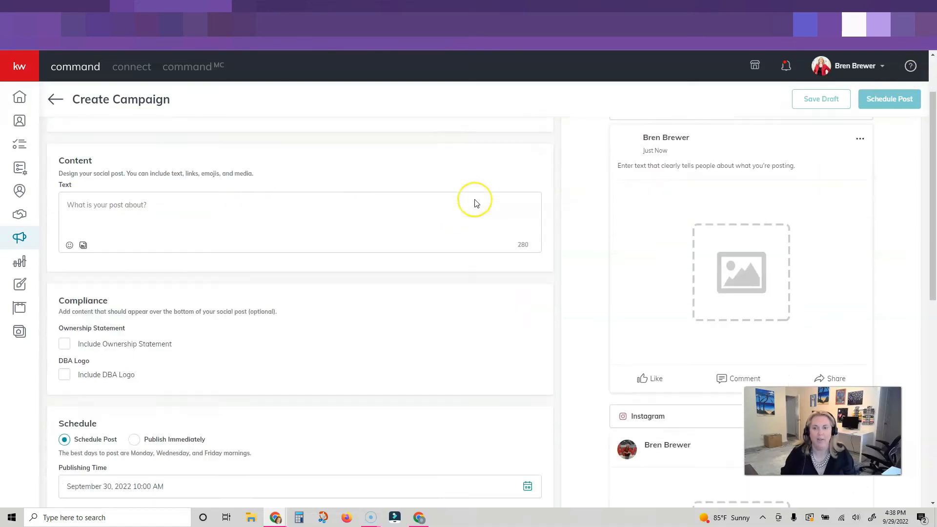
scroll("up", 3)
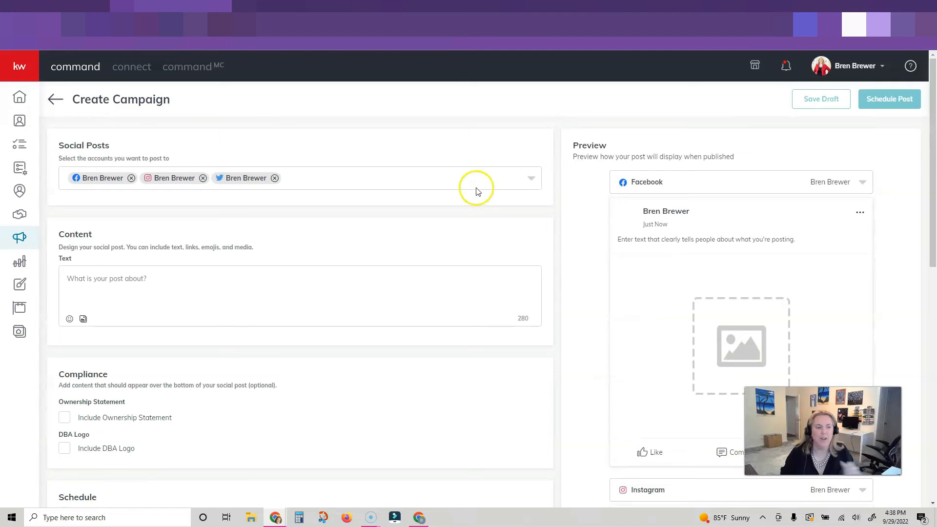
mouse_move(476, 187)
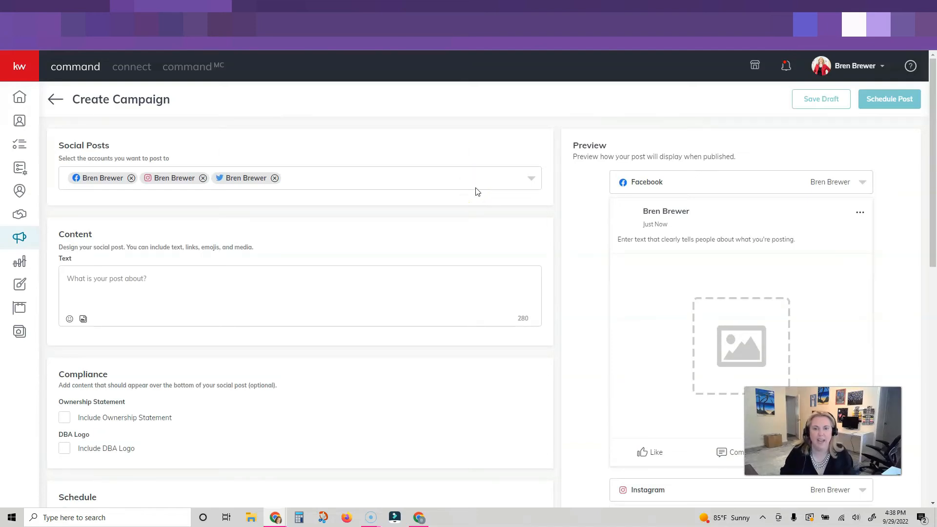
mouse_move(434, 270)
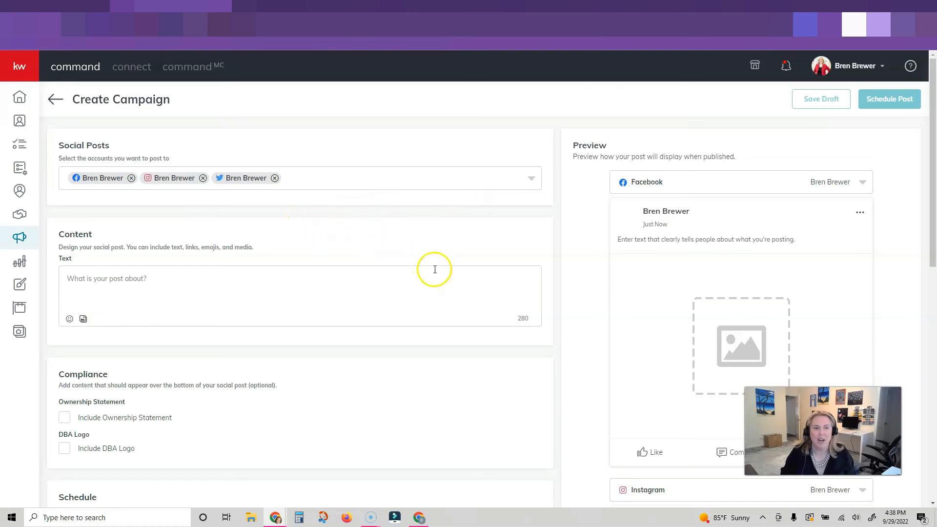
mouse_move(430, 267)
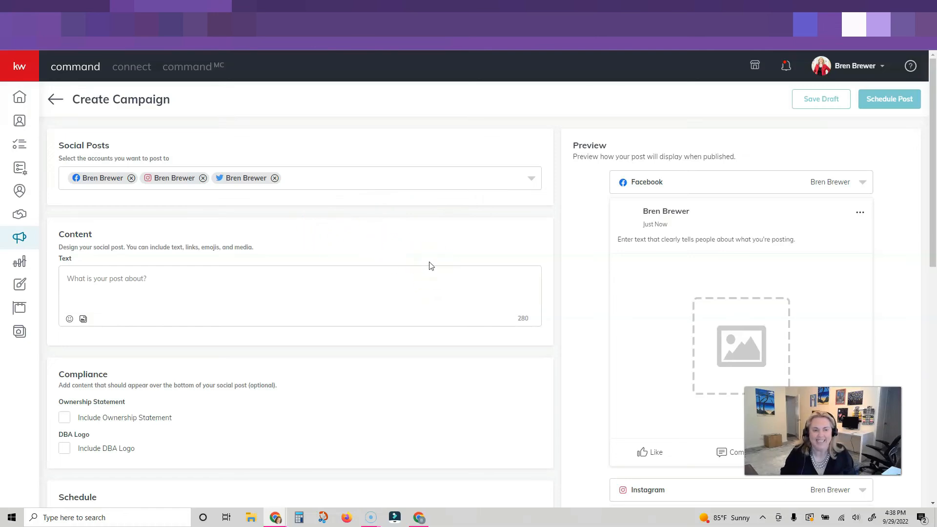